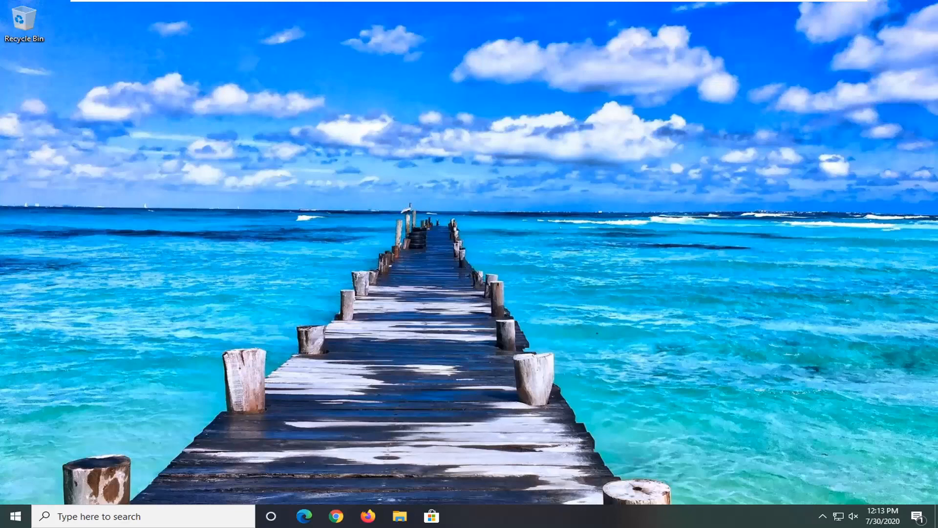
pyautogui.moveTo(191, 44)
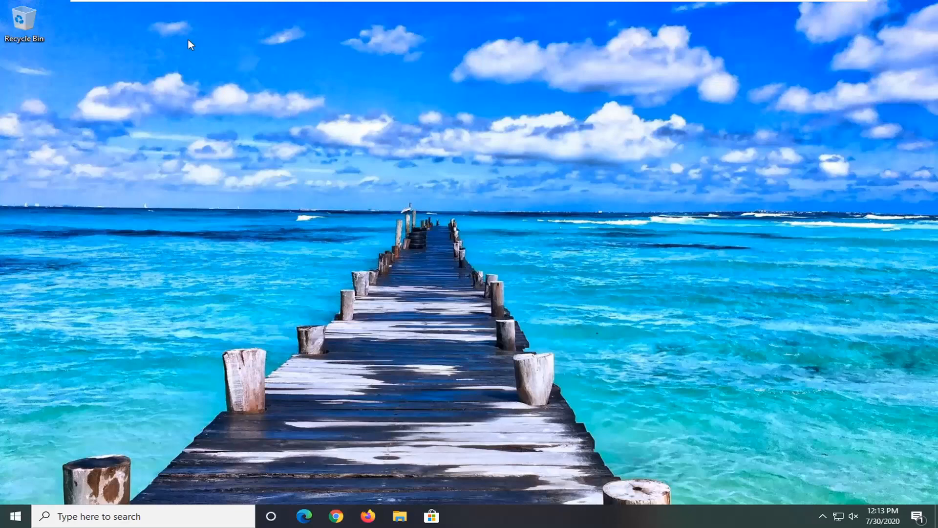
pyautogui.moveTo(350, 406)
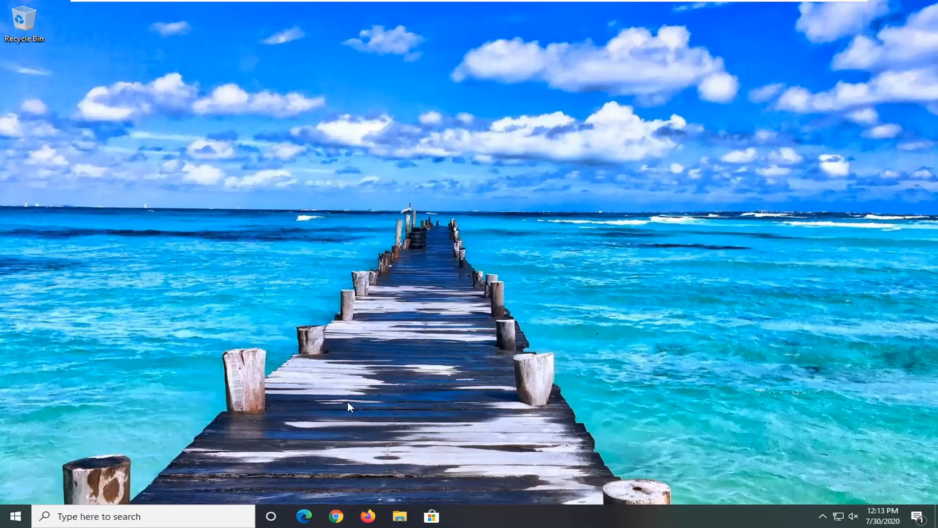
pyautogui.moveTo(356, 489)
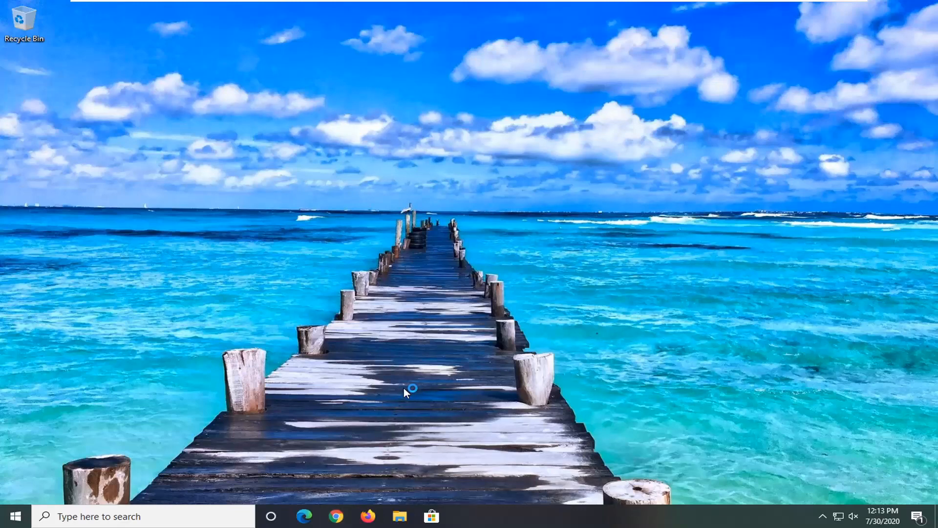
pyautogui.moveTo(470, 294)
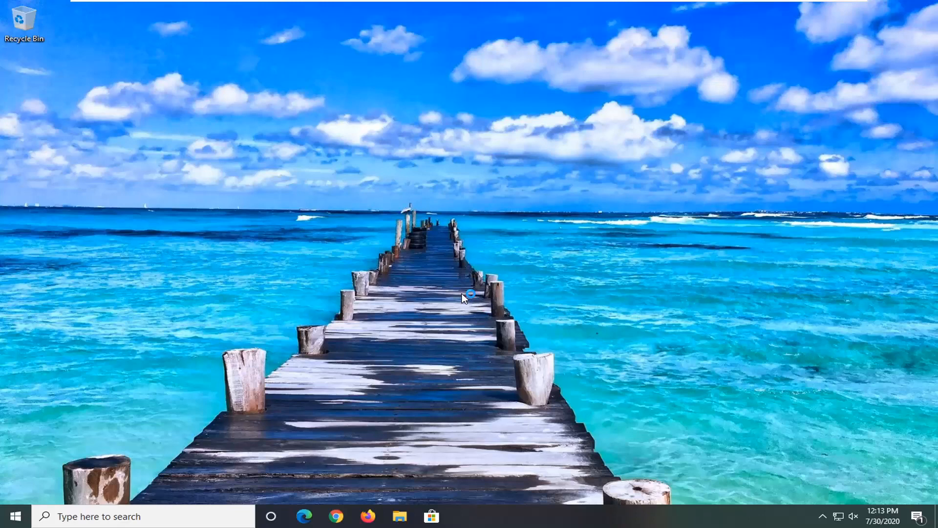
pyautogui.moveTo(375, 339)
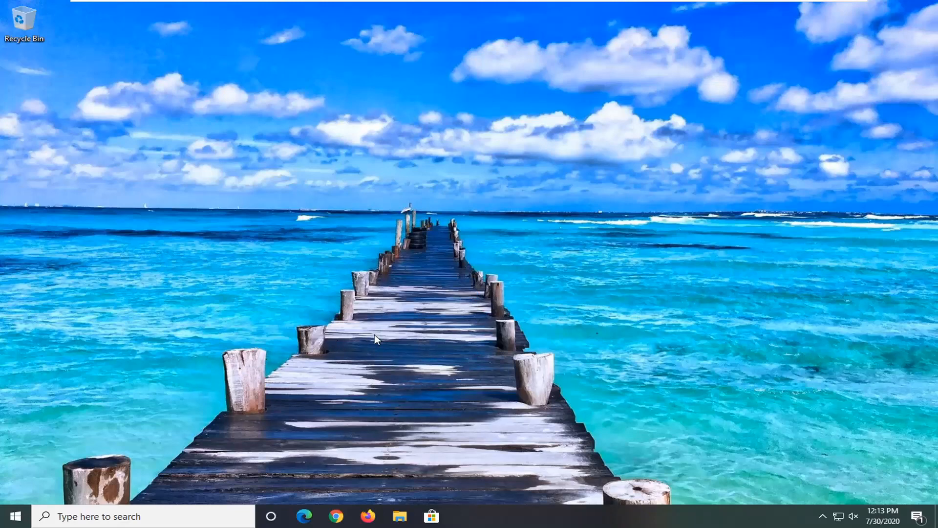
pyautogui.moveTo(512, 345)
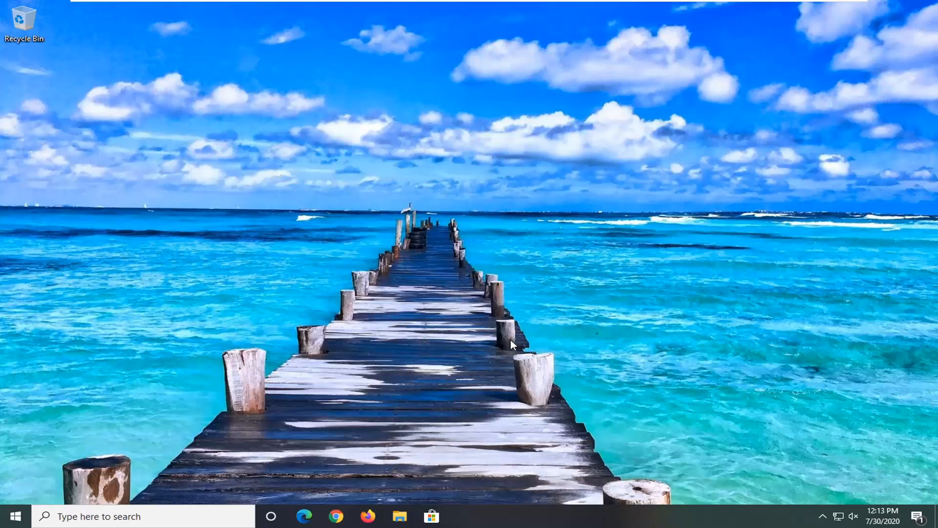
pyautogui.moveTo(459, 322)
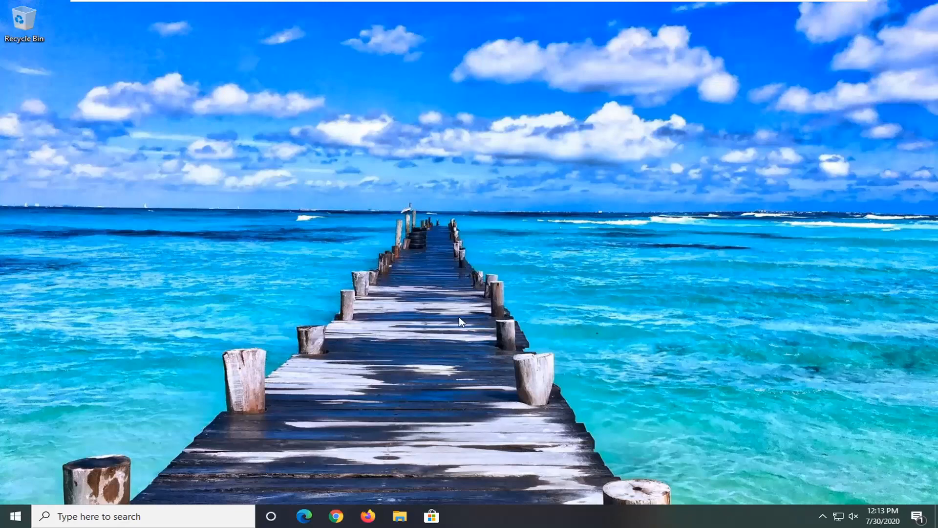
pyautogui.moveTo(461, 327)
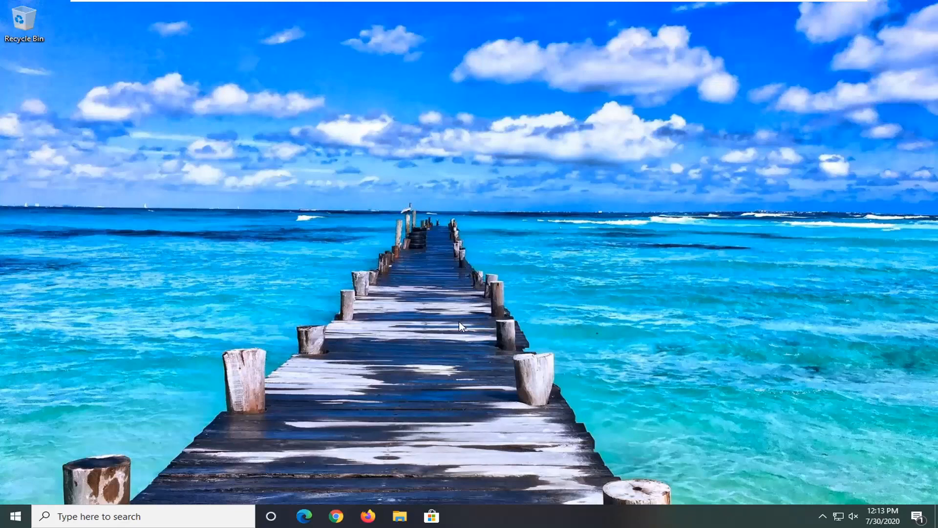
pyautogui.moveTo(456, 331)
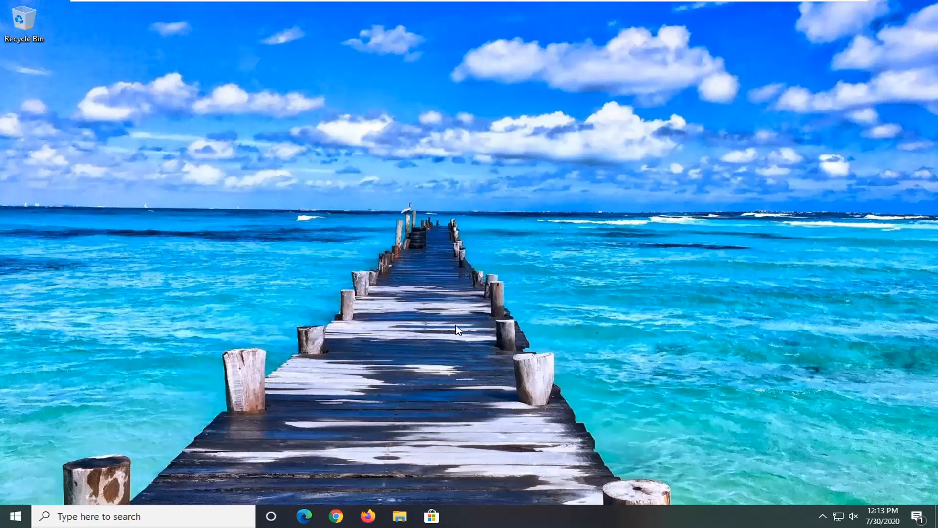
pyautogui.moveTo(336, 516)
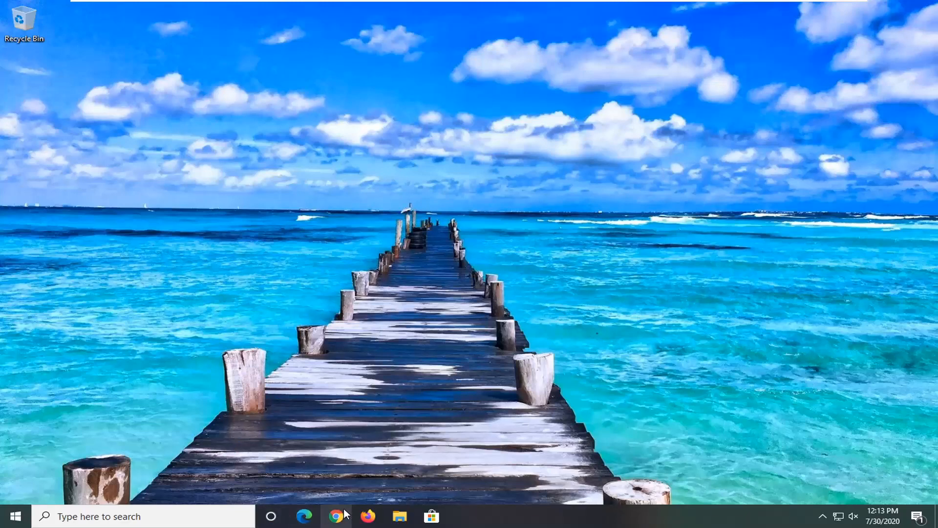
pyautogui.moveTo(436, 374)
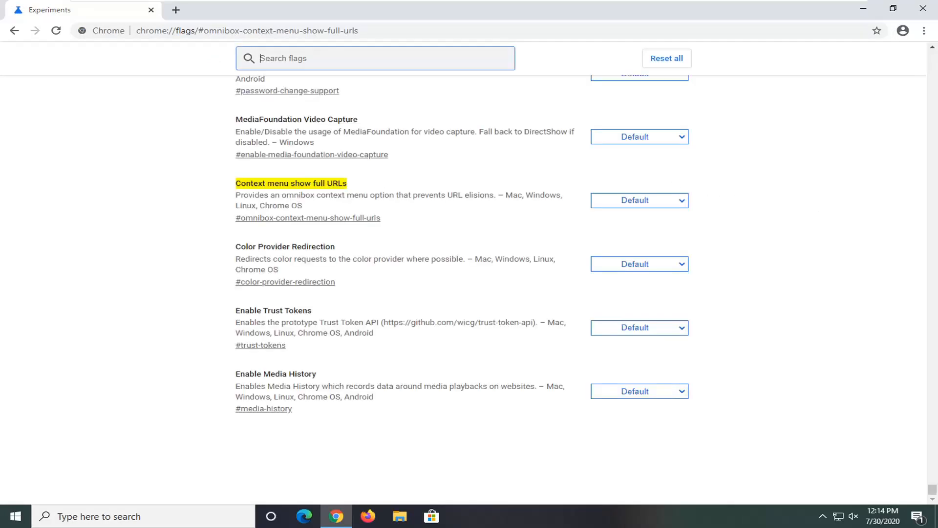
pyautogui.moveTo(326, 195)
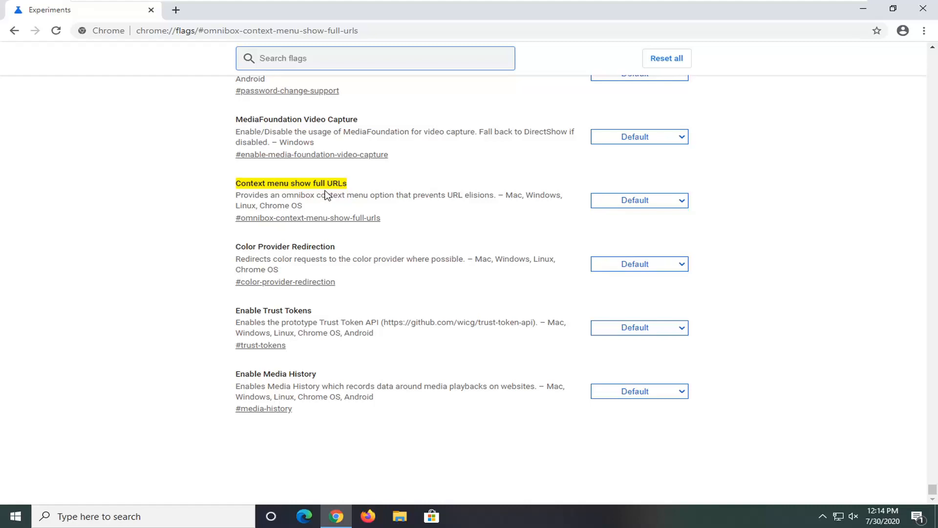
pyautogui.moveTo(637, 207)
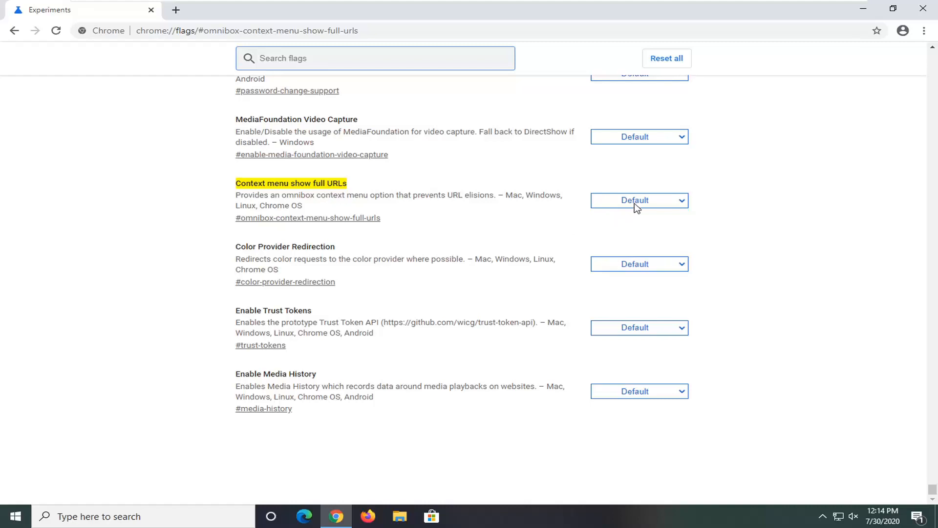
# Set the 'Context menu show full URLs' flag to Enabled so the Relaunch banner appears.
pyautogui.click(638, 200)
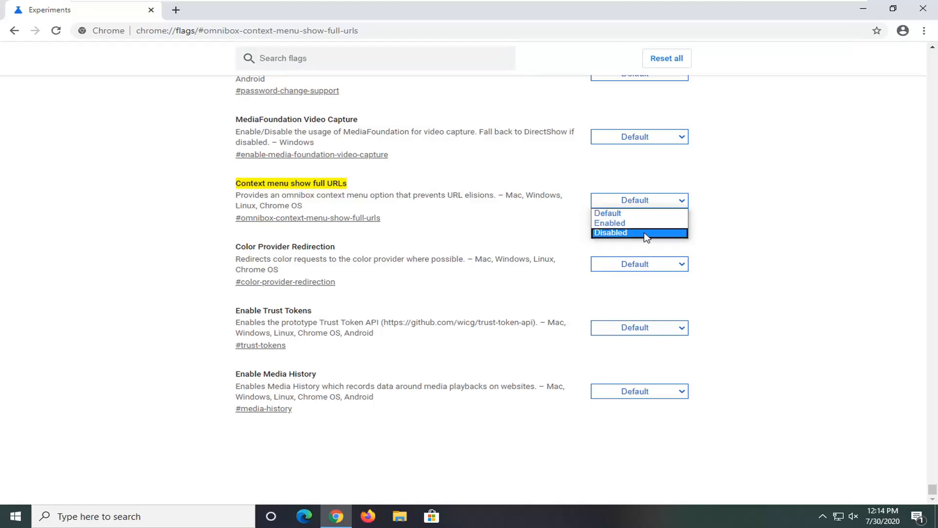
pyautogui.moveTo(627, 243)
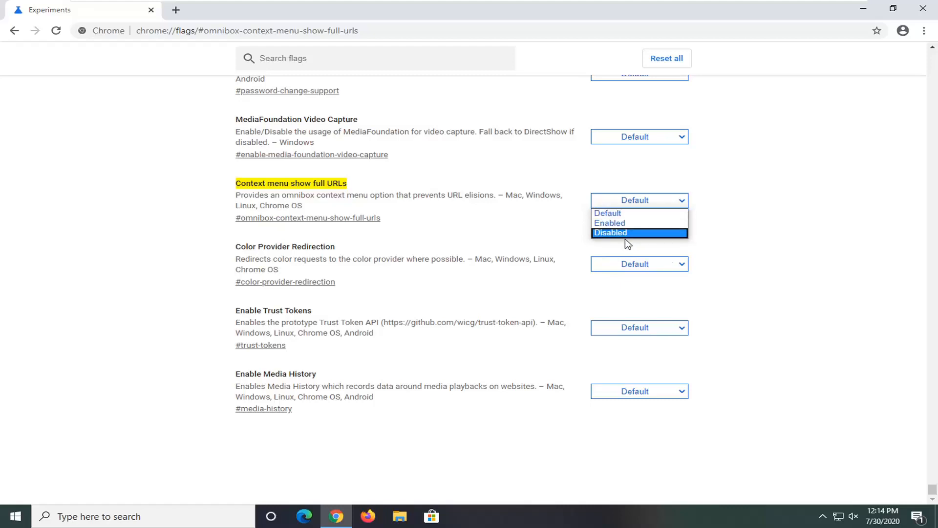
pyautogui.moveTo(627, 242)
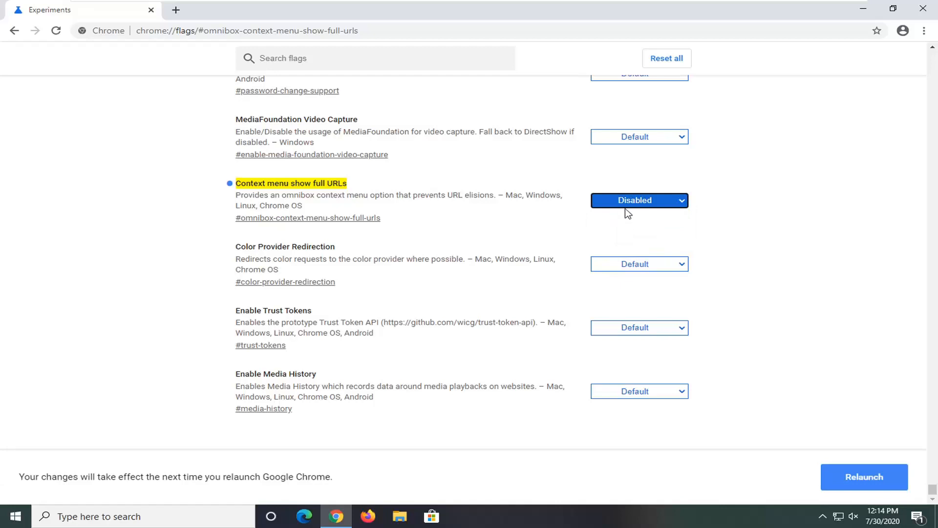
pyautogui.click(638, 200)
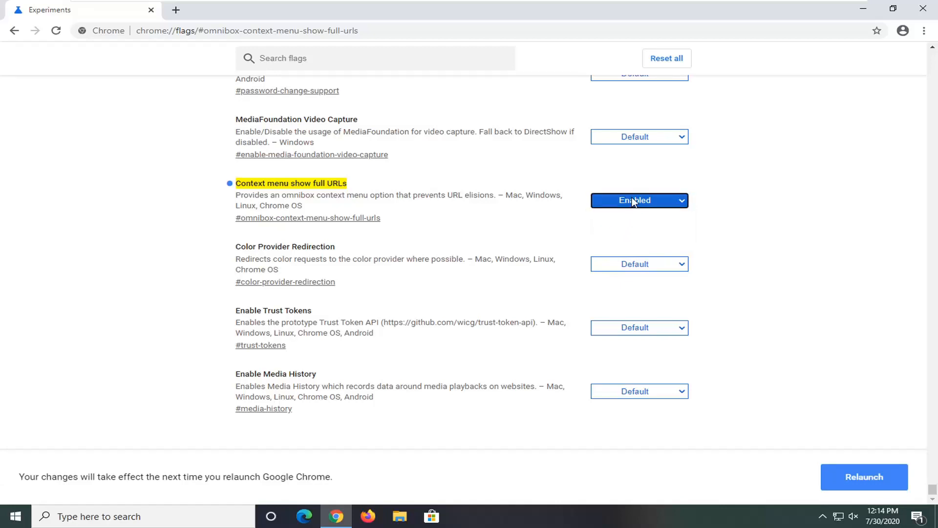
pyautogui.click(638, 199)
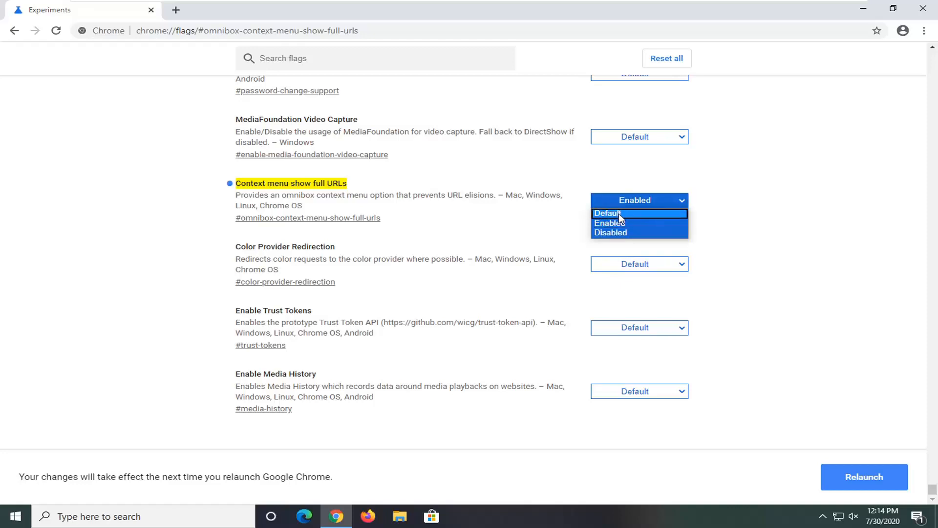
pyautogui.click(635, 223)
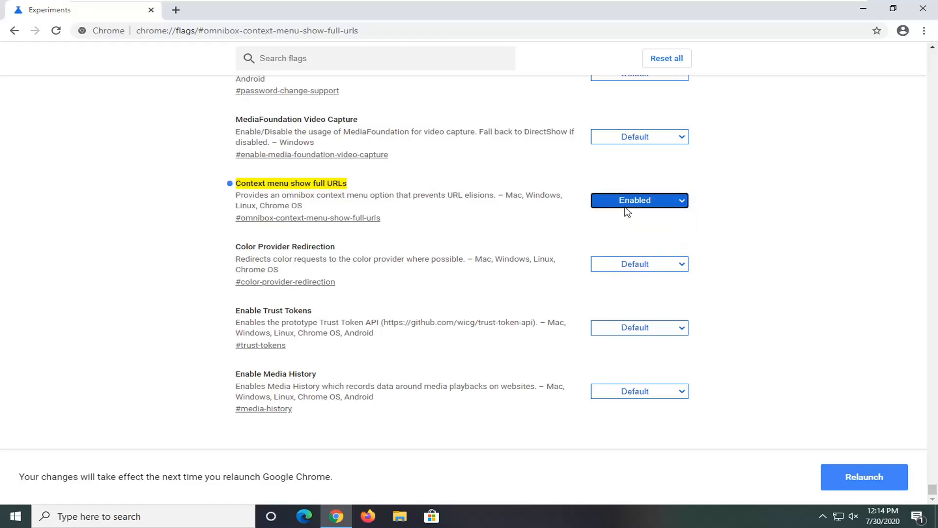
pyautogui.moveTo(536, 214)
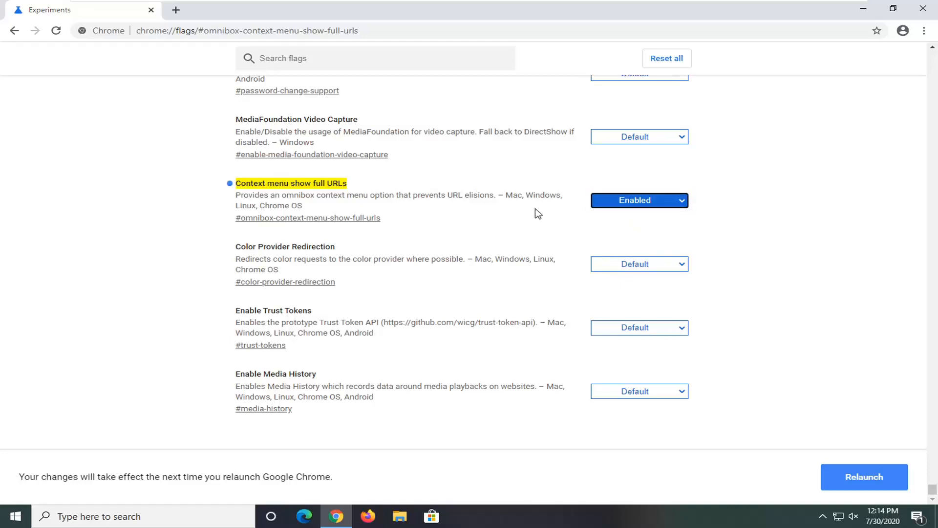